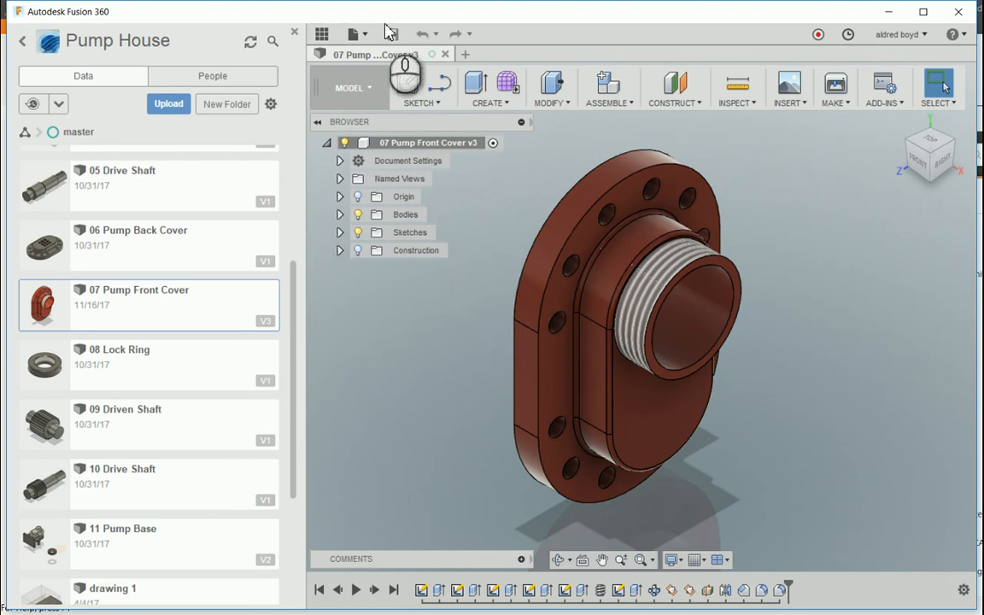
Step: Export the pump front cover design as a STEP file to the computer, replacing the existing copy
left_click(357, 33)
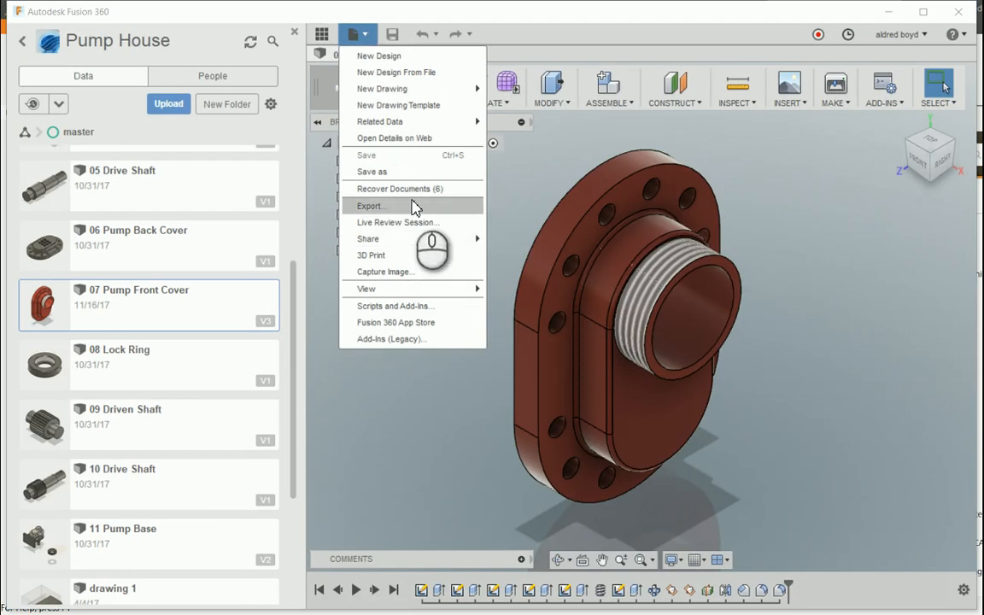
left_click(369, 205)
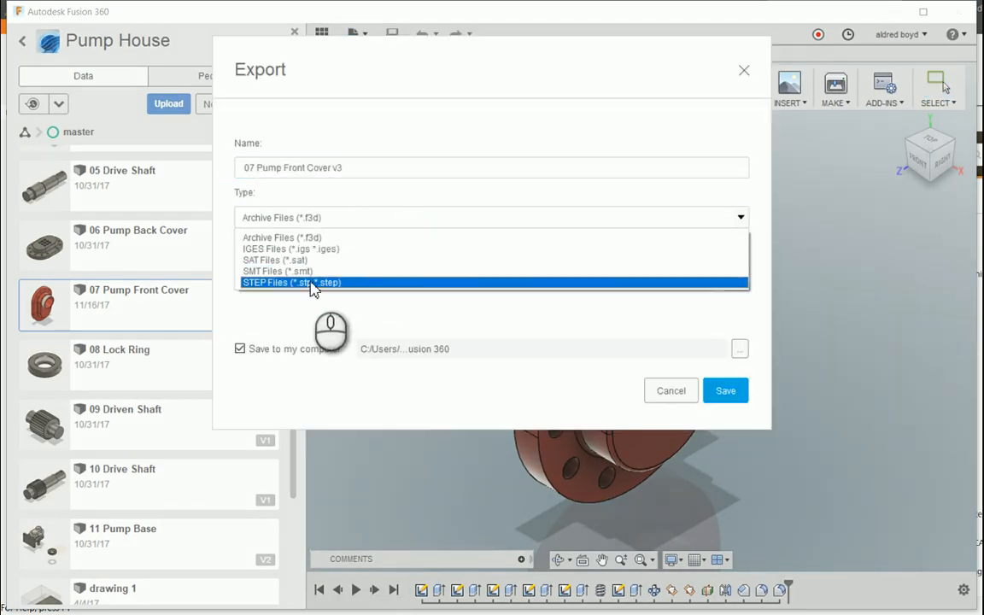
left_click(292, 282)
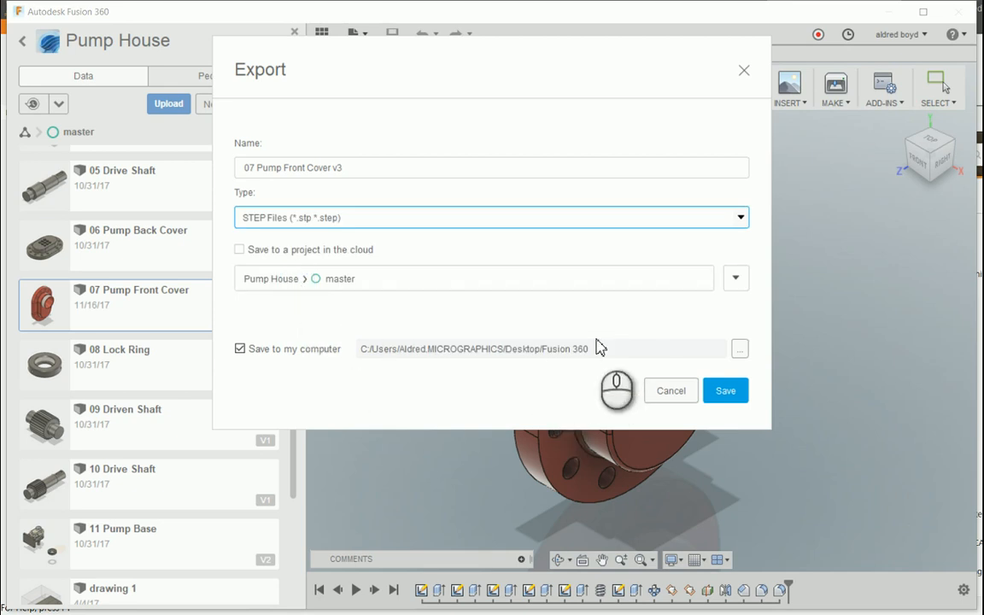
left_click(726, 391)
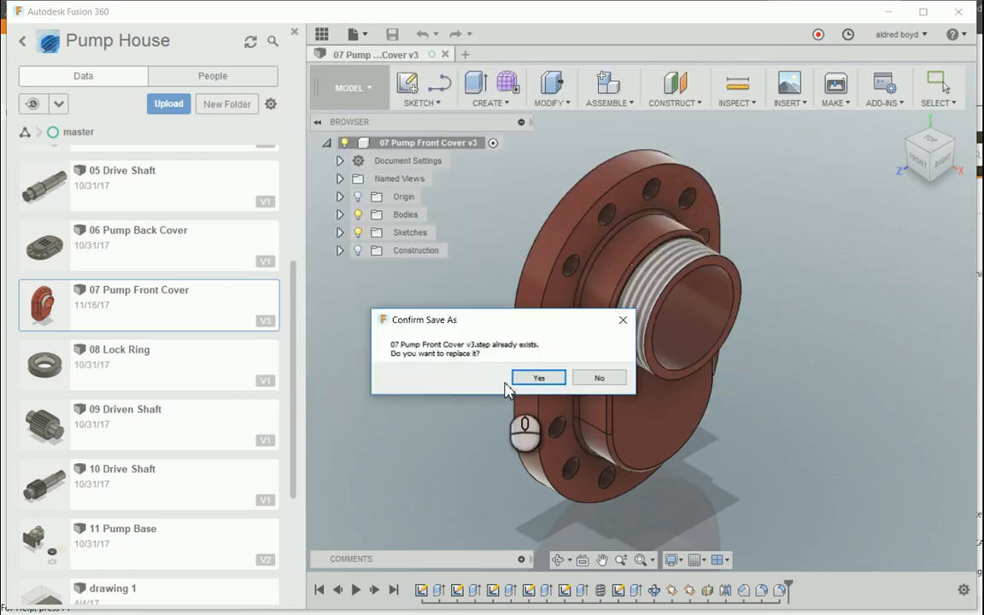
left_click(538, 376)
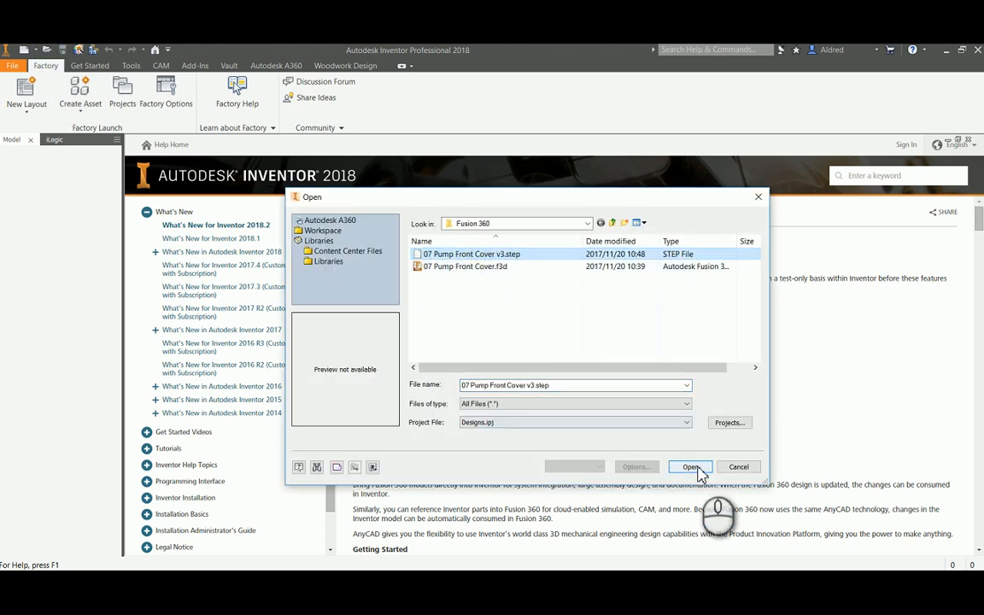
Step: Import 07 Pump Front Cover v3.step into a new part as a Reference Model, accepting the style conflict
left_click(690, 466)
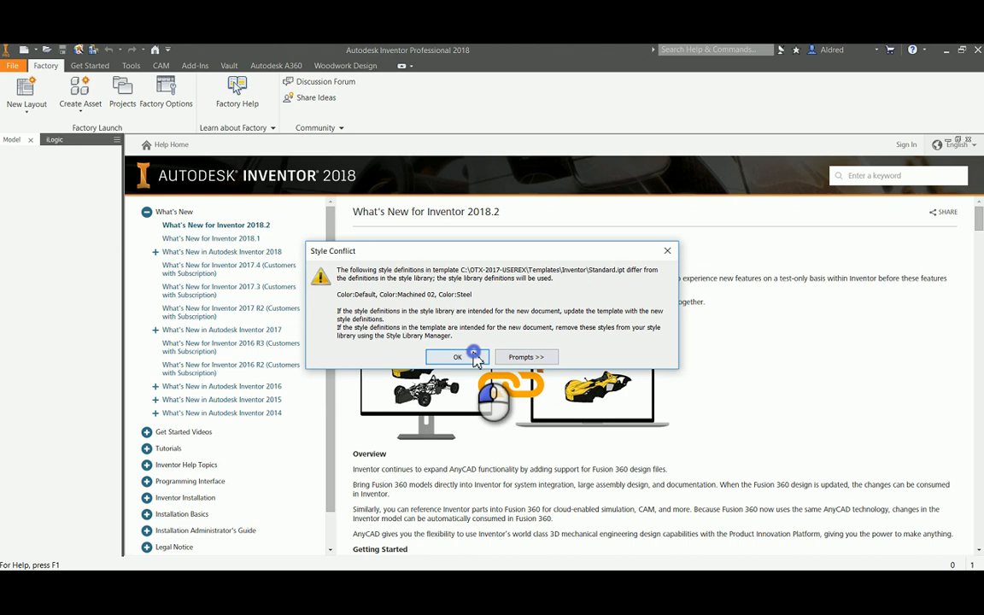
left_click(457, 356)
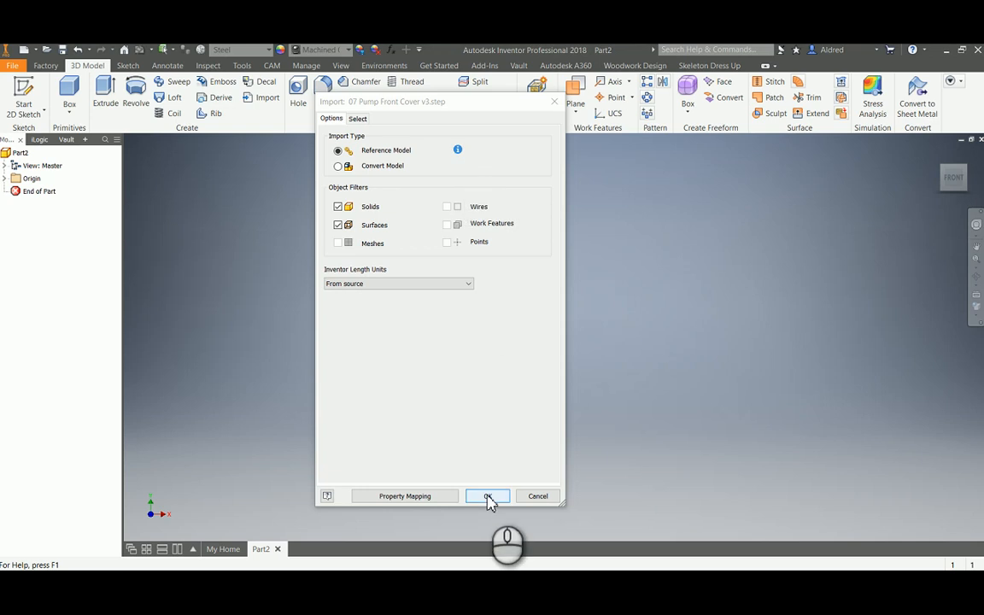
left_click(486, 495)
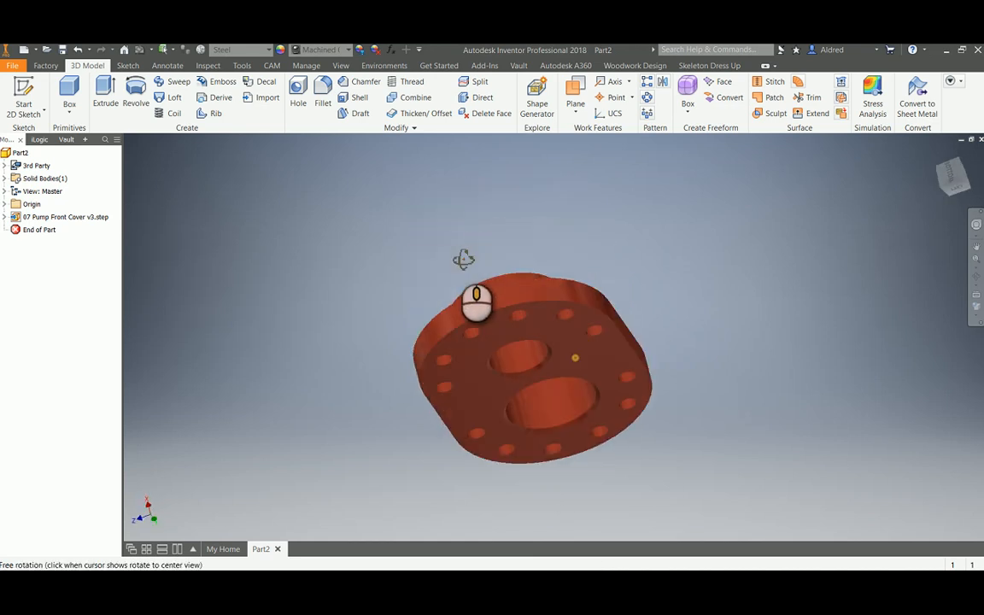
Step: Cut two larger circular holes through opposite sides of the flange with an extrude cut
left_click_drag(476, 301, 390, 369)
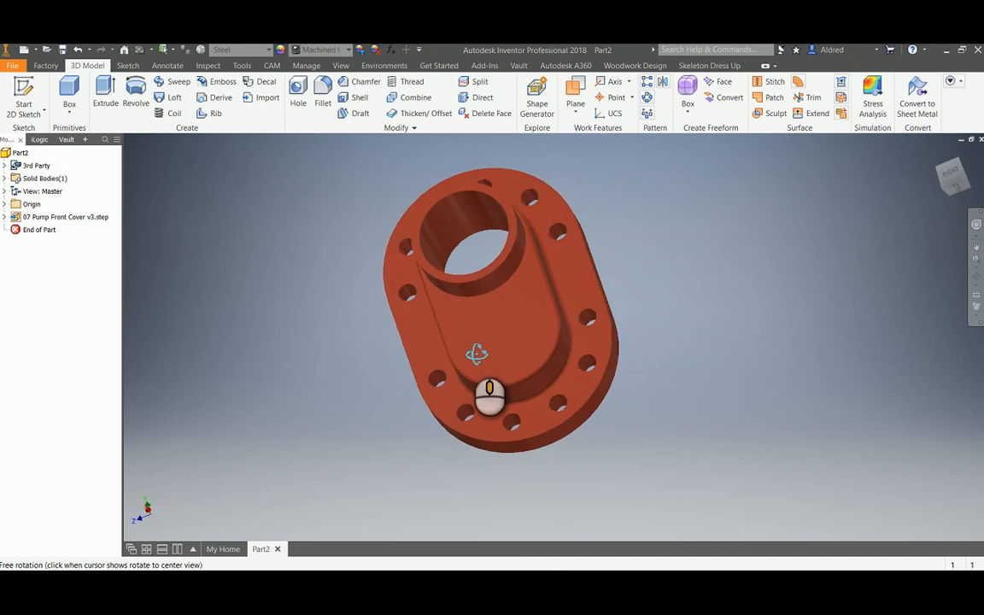
left_click_drag(476, 353, 465, 336)
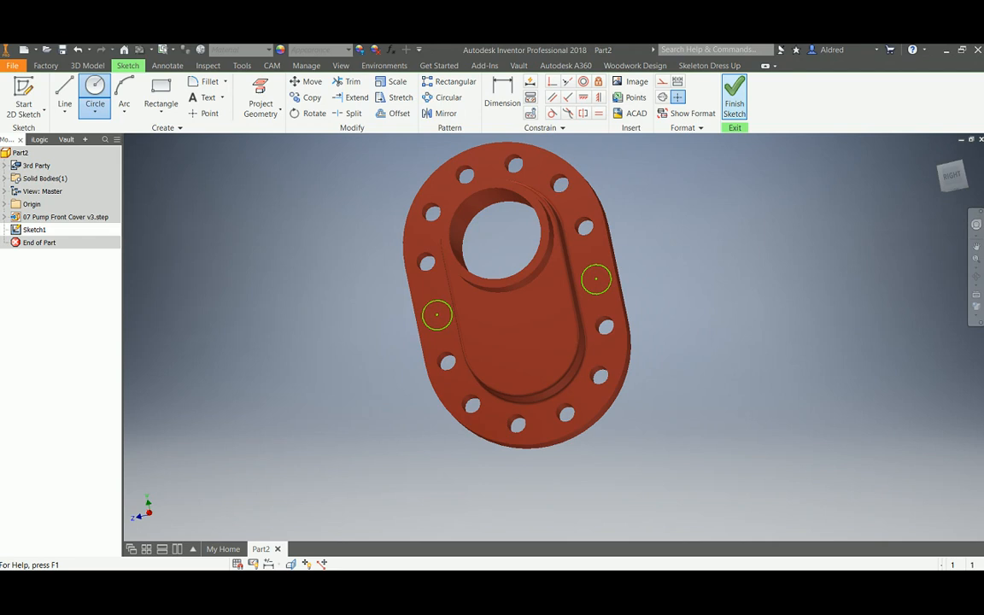
left_click(105, 96)
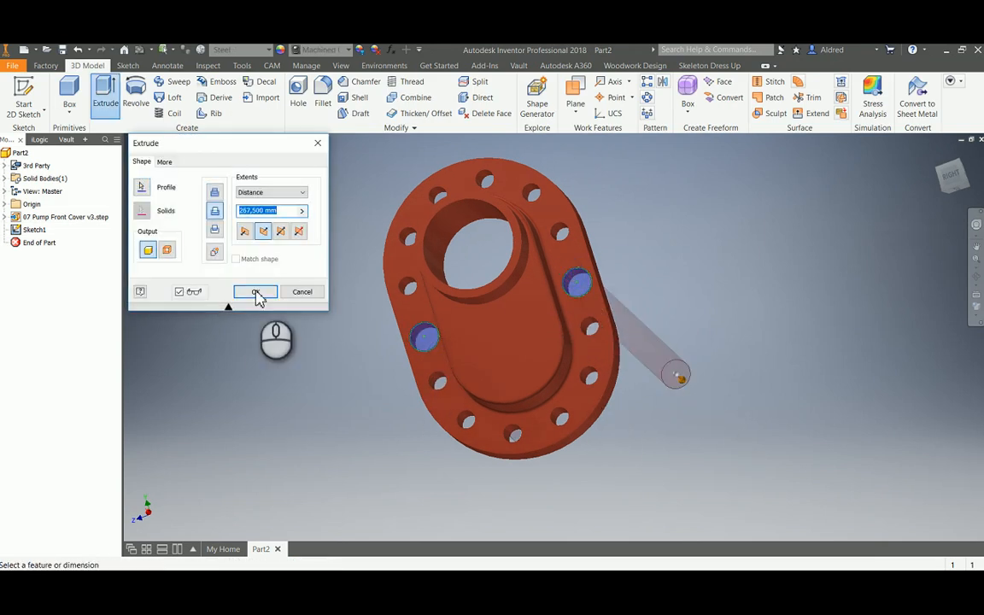
left_click(256, 291)
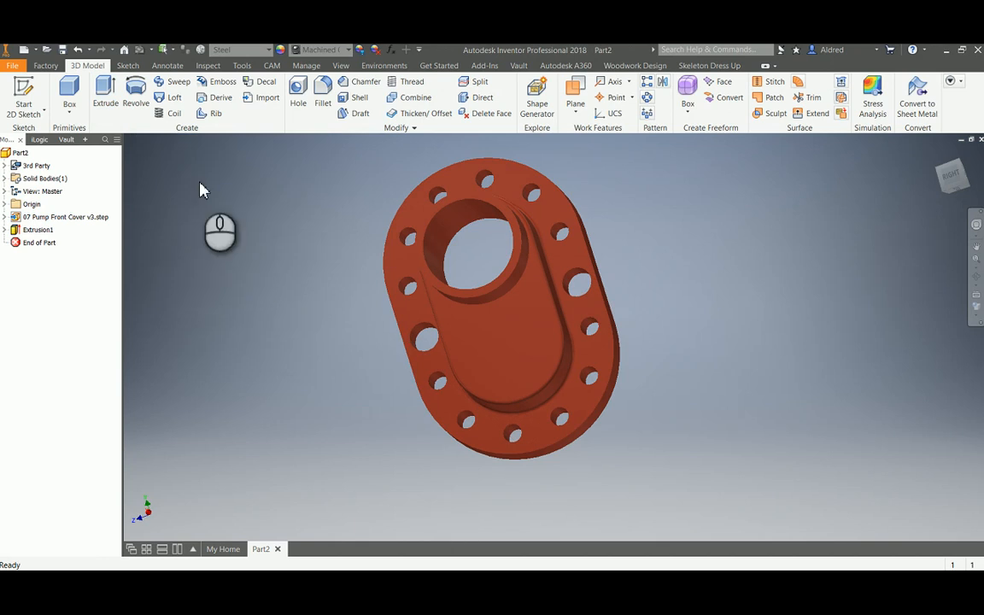
mouse_move(197, 464)
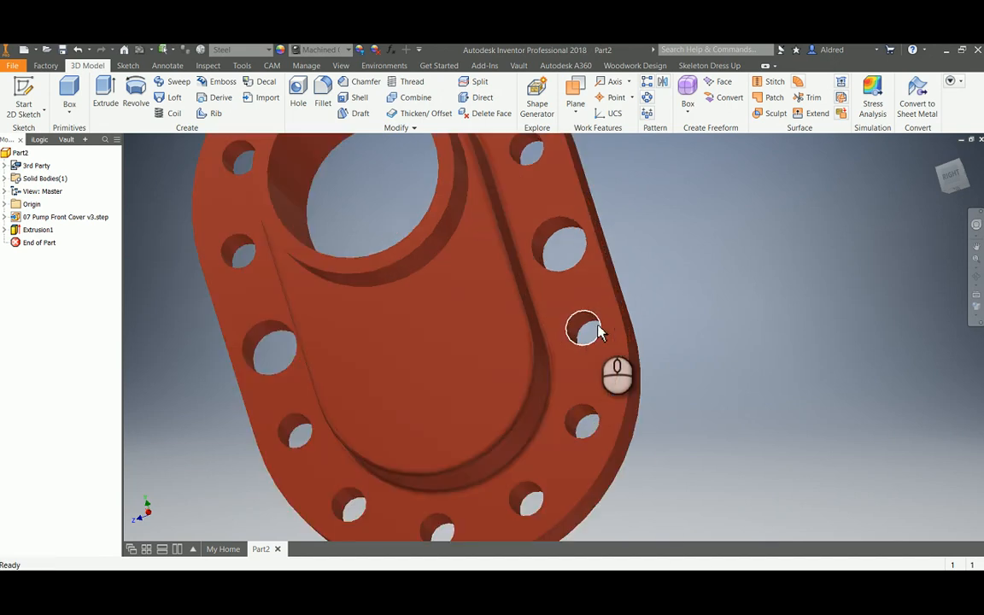
left_click_drag(583, 329, 440, 478)
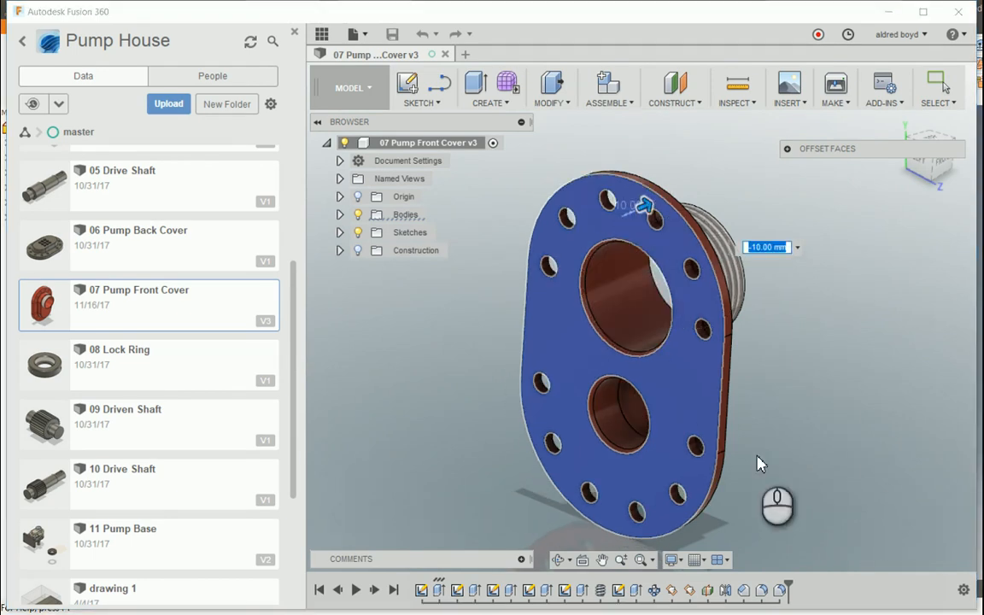
Step: Apply a -10 mm Offset Face to the flange to thin it
left_click(362, 35)
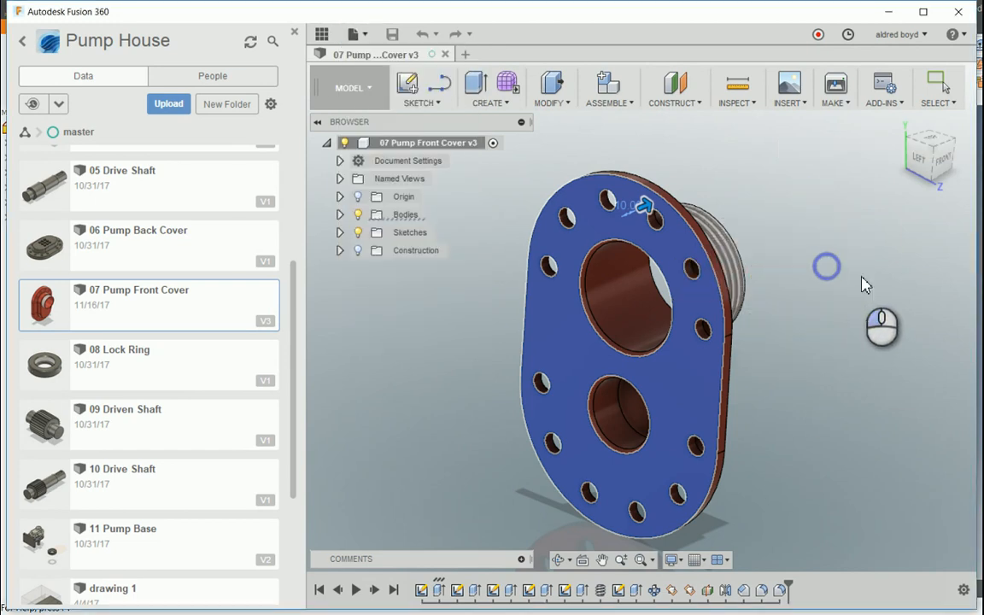
Step: Re-export the thinner cover as a STEP file, overwriting the earlier export
left_click(362, 34)
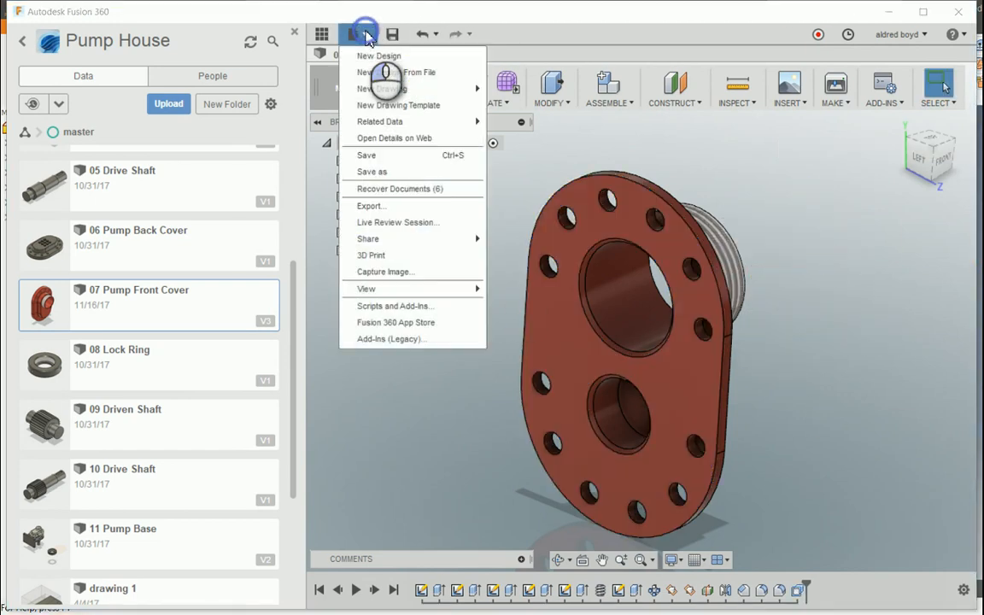
left_click(370, 205)
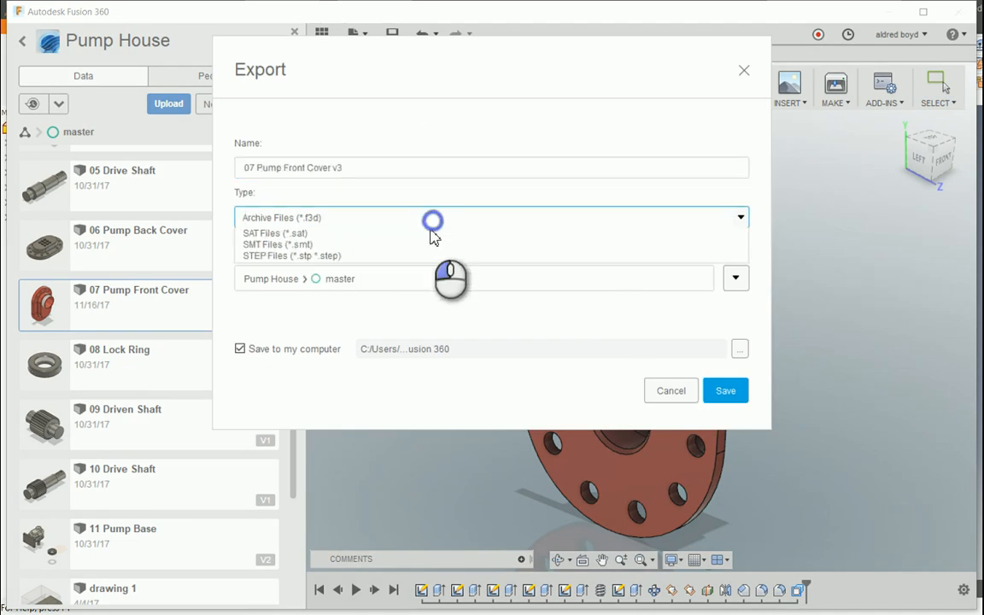
left_click(291, 256)
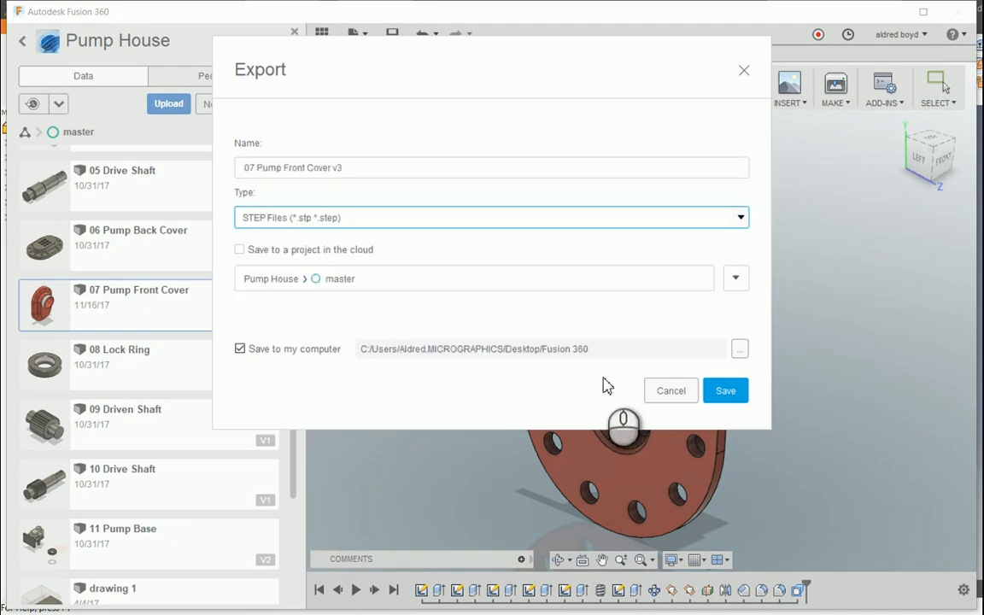
left_click(725, 391)
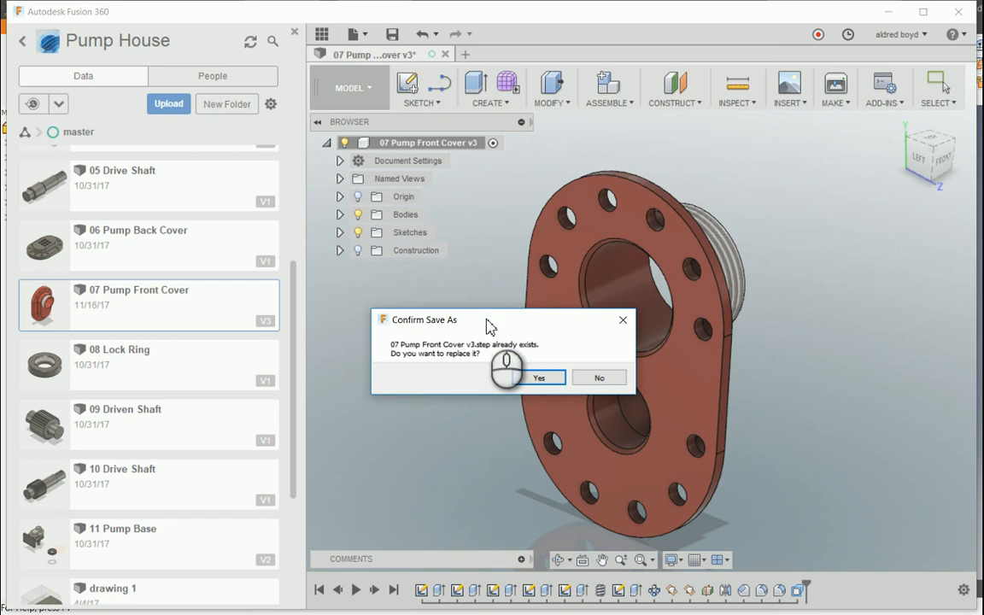
left_click(543, 377)
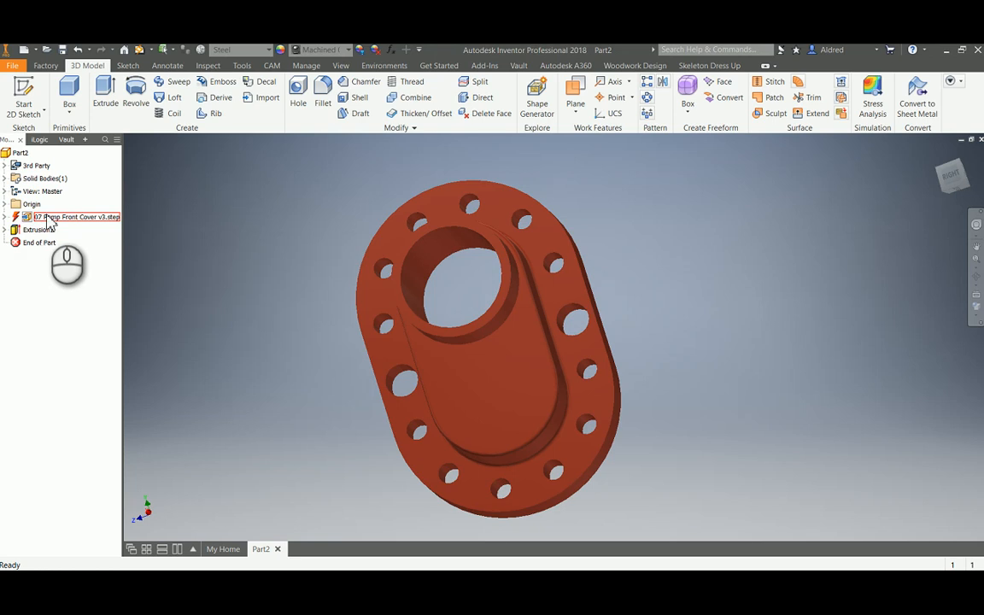
Step: Update the out-of-date 07 Pump Front Cover v3.step reference from the model browser
right_click(51, 217)
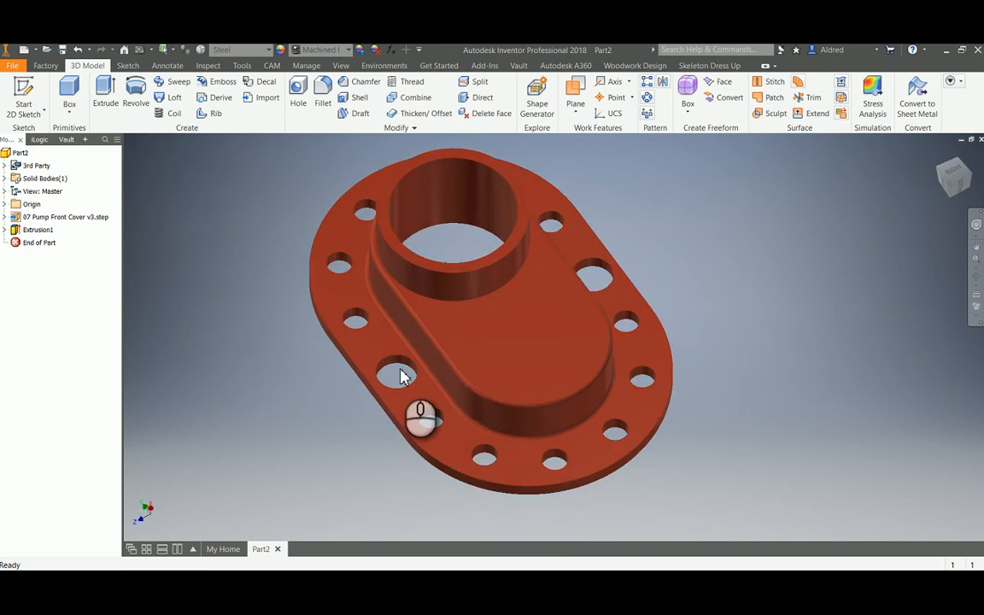
mouse_move(698, 279)
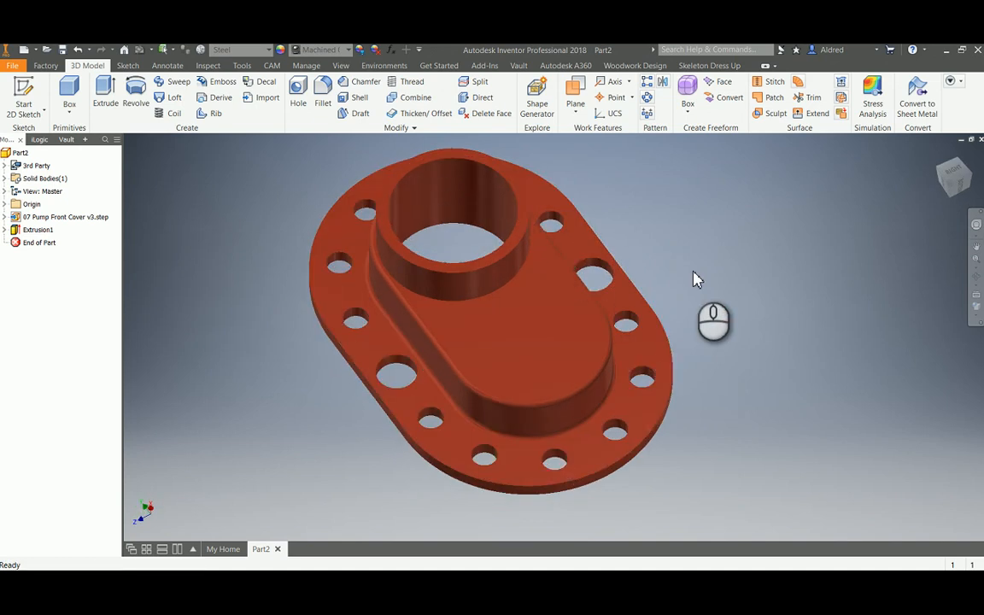
mouse_move(202, 307)
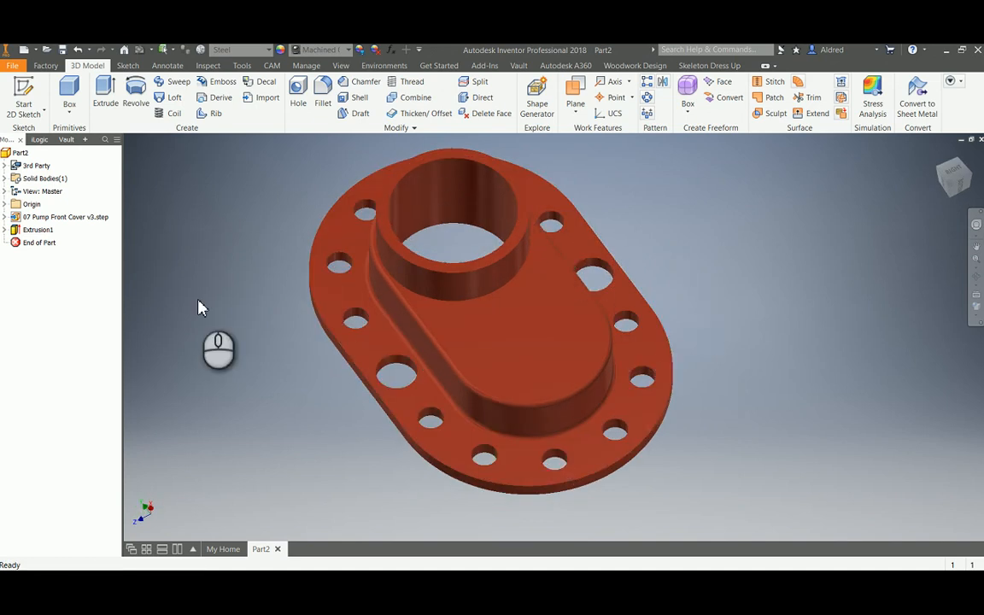